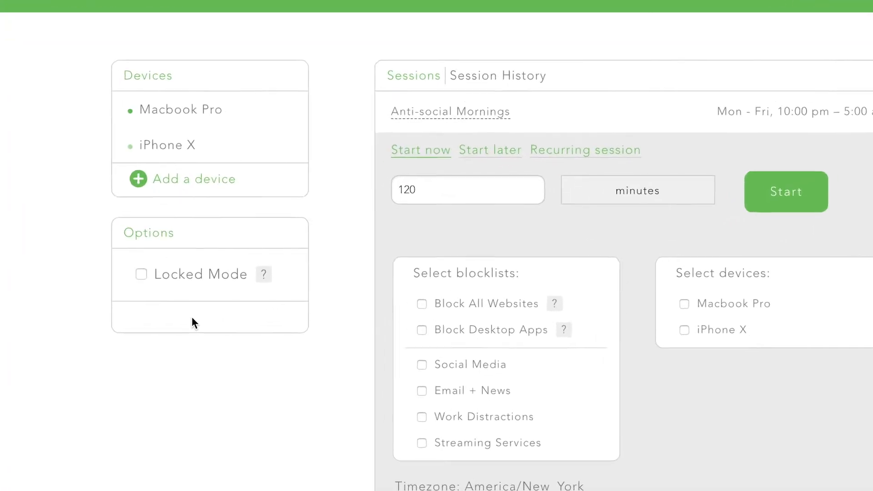
Enable Locked Mode in the Freedom dashboard's Options panel.
left_click(141, 273)
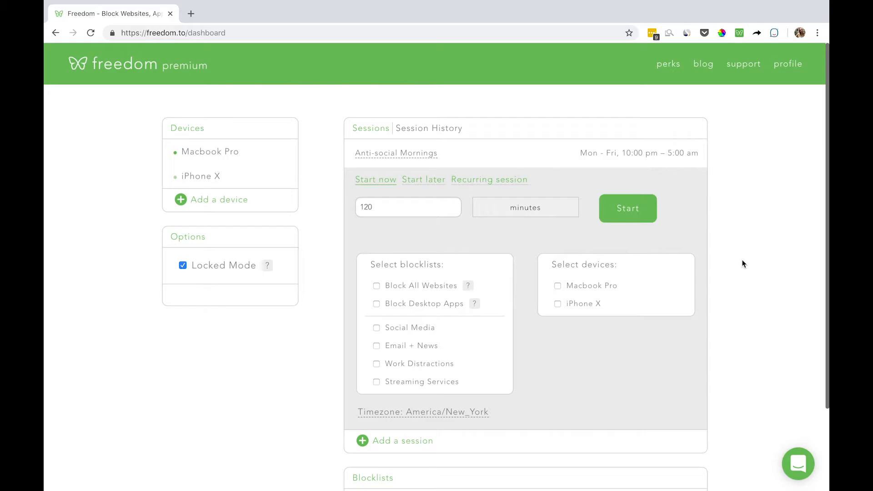
mouse_move(731, 227)
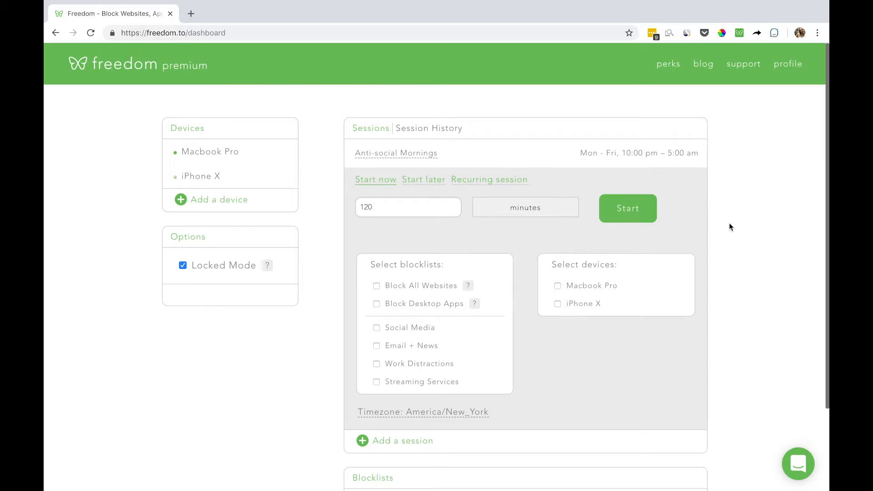
Open the Freedom butterfly menu-bar menu to reach its Options submenu.
left_click(608, 7)
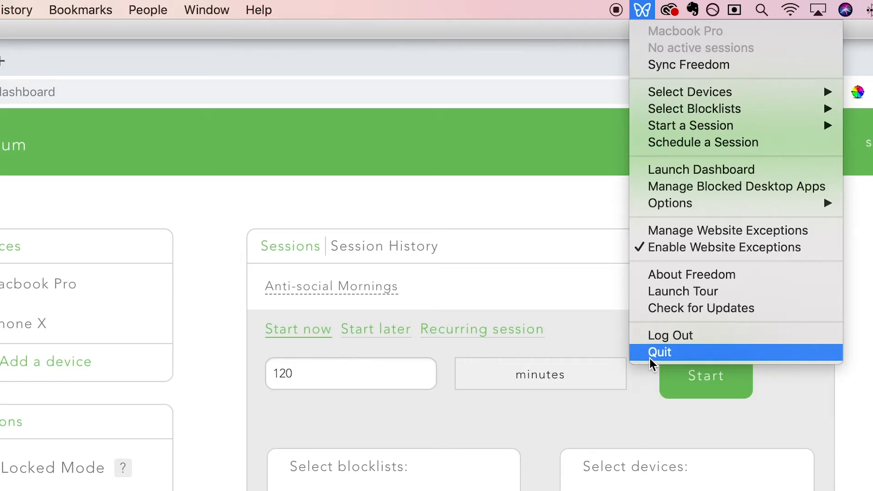
mouse_move(673, 219)
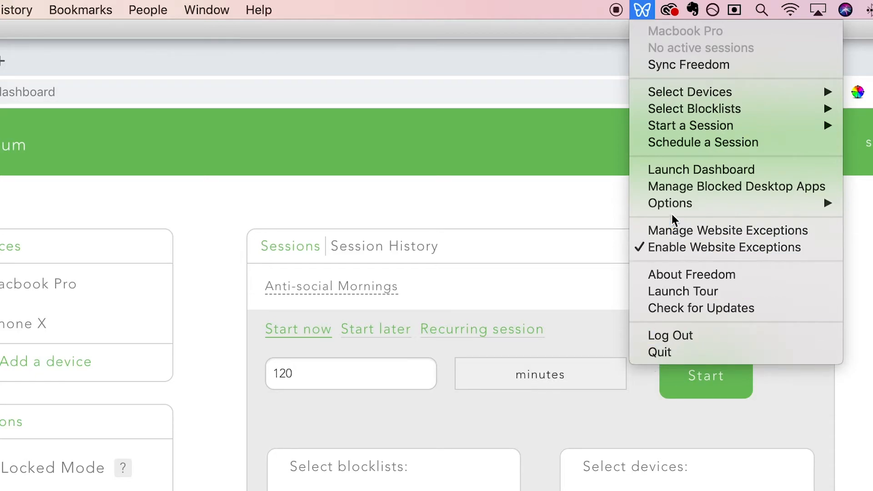
mouse_move(669, 203)
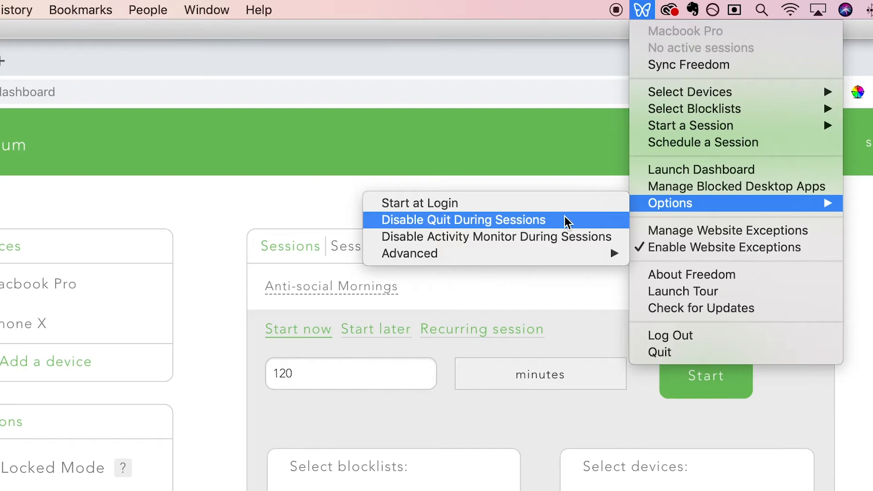